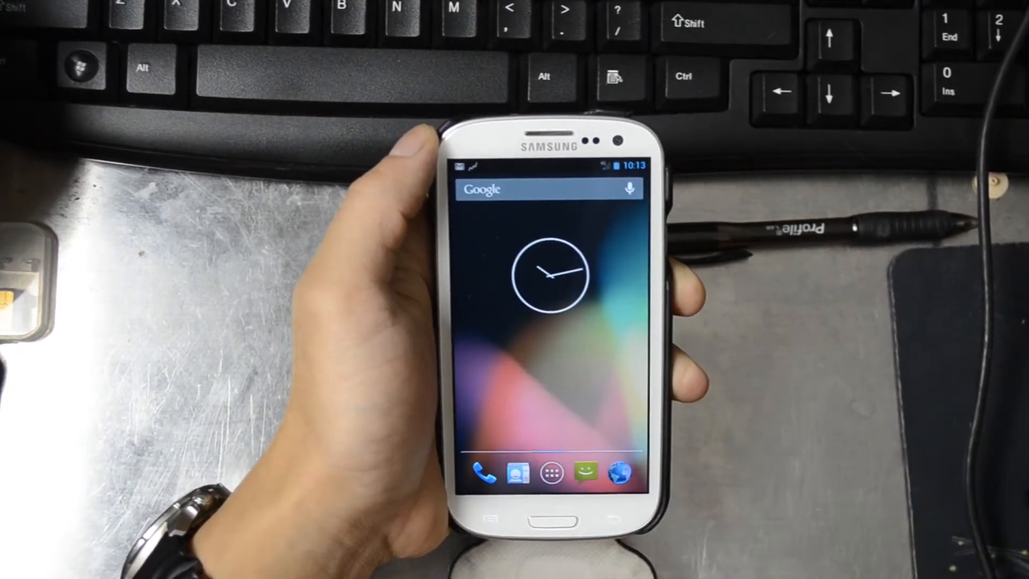
# Show the app drawer, then pull down the quick-settings shade with Brightness and Settings
pyautogui.click(557, 473)
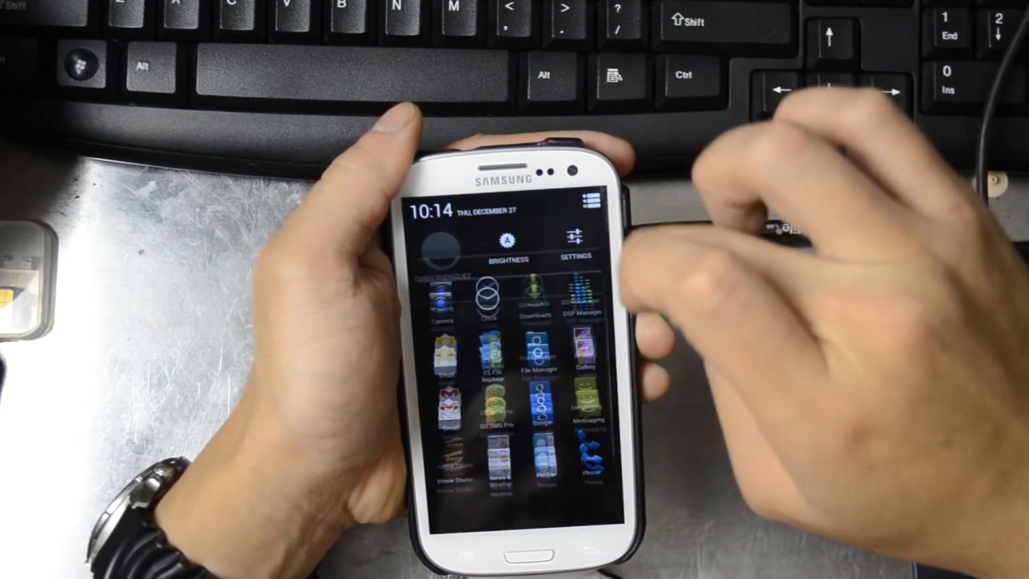
# View About phone showing Android 4.2.1 and the CyanogenMod build, then return home
pyautogui.click(574, 239)
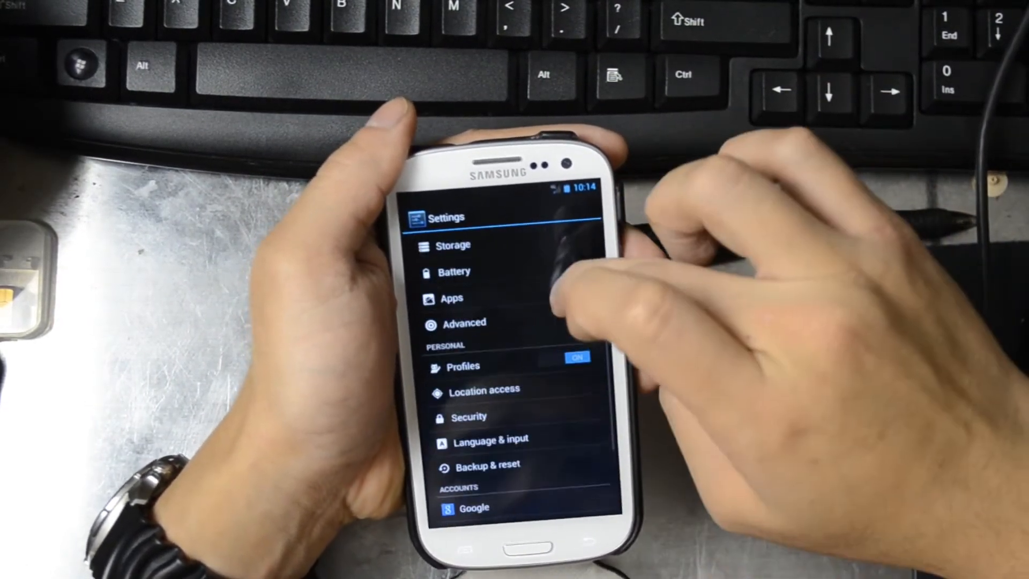
pyautogui.scroll(-3)
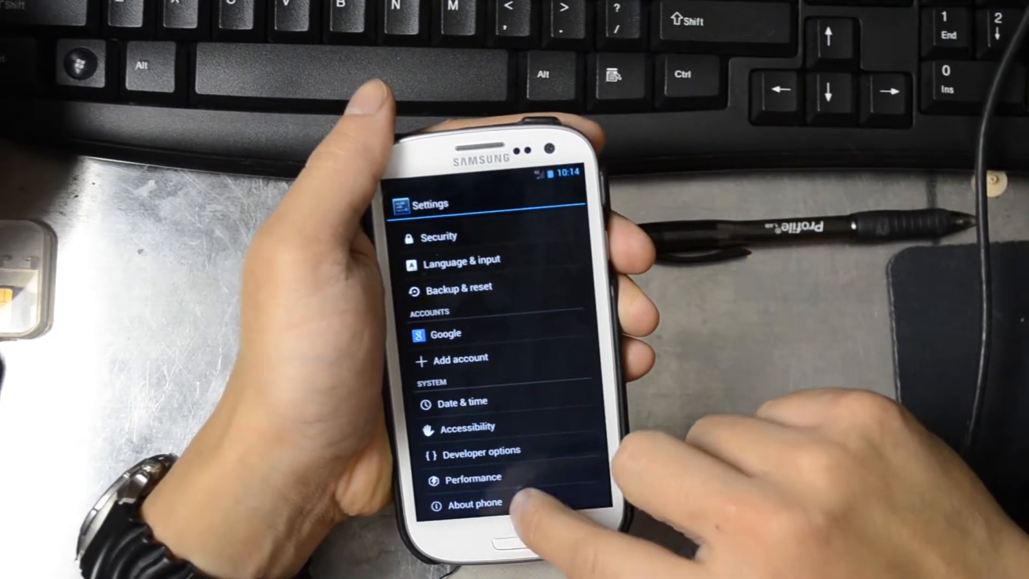
pyautogui.click(476, 501)
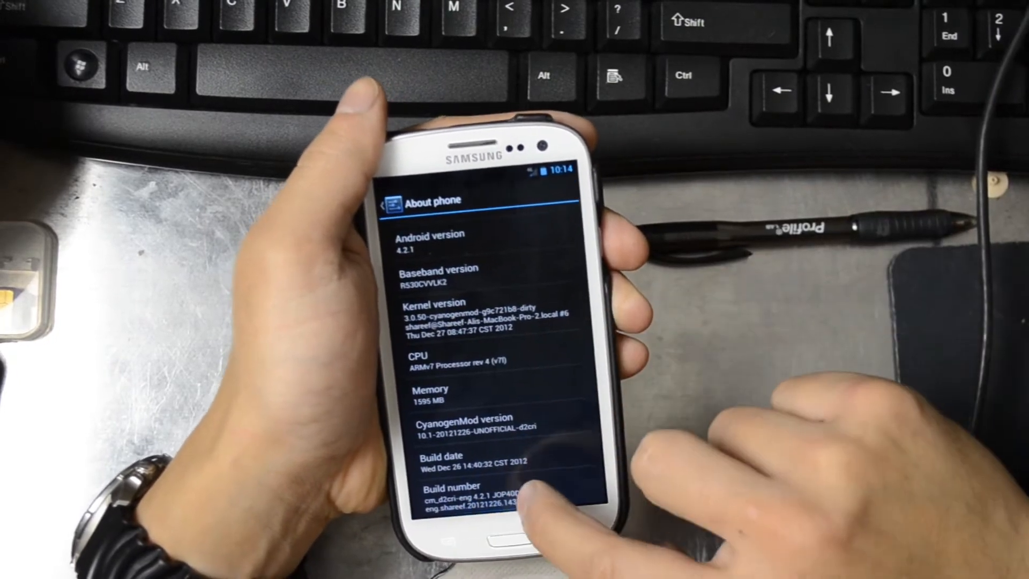
pyautogui.click(479, 489)
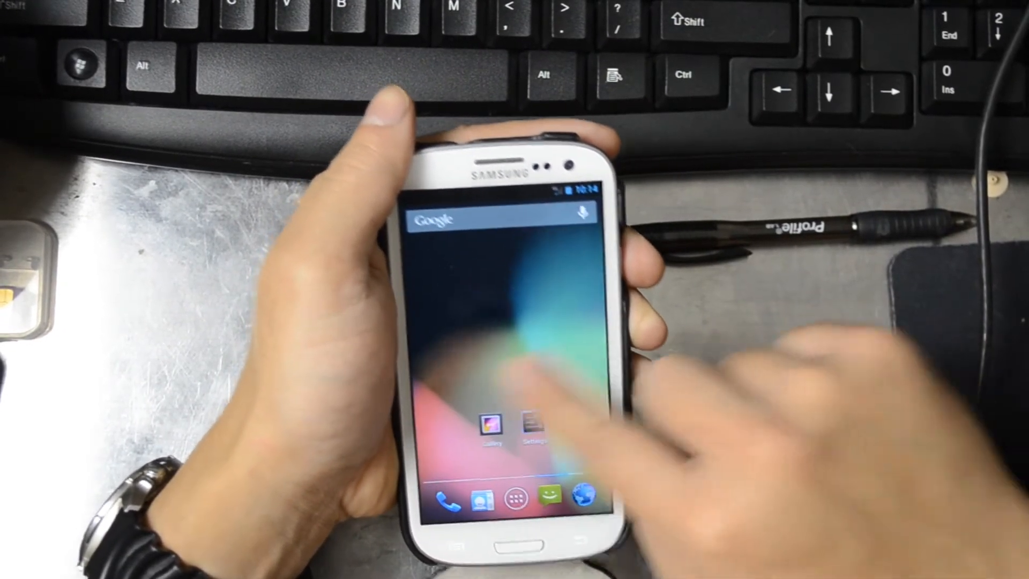
# Browse the Widgets list, then launch GO SMS Pro into a conversation with picture messages
pyautogui.click(513, 502)
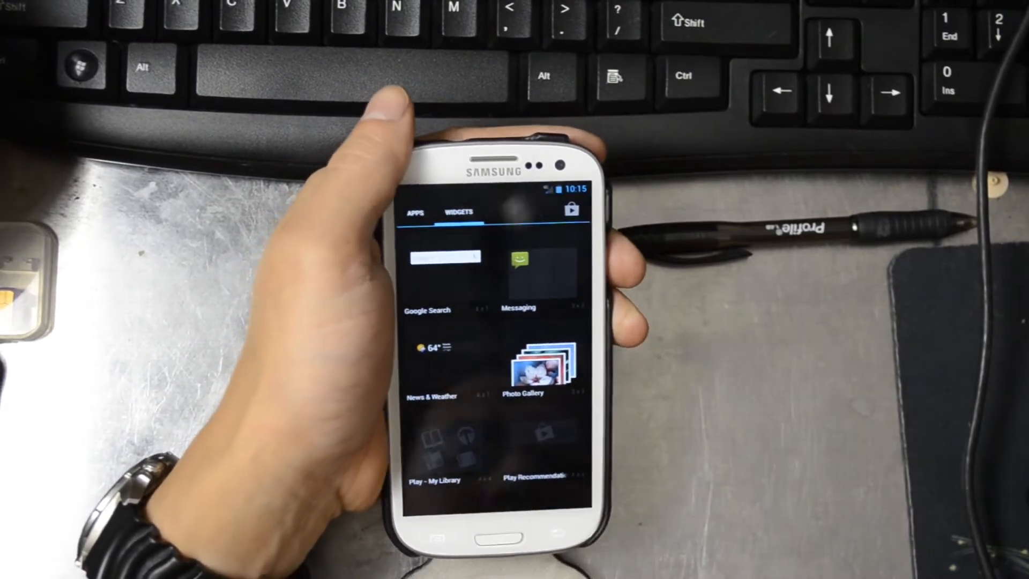
pyautogui.click(414, 211)
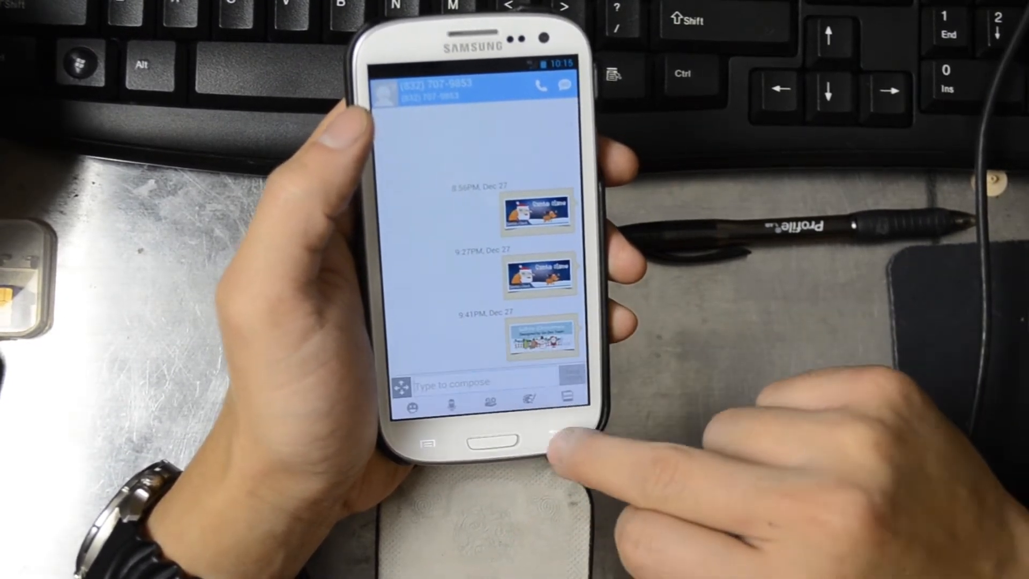
# Review GO SMS Pro's Advanced and MMS settings, then return to the app drawer
pyautogui.click(427, 441)
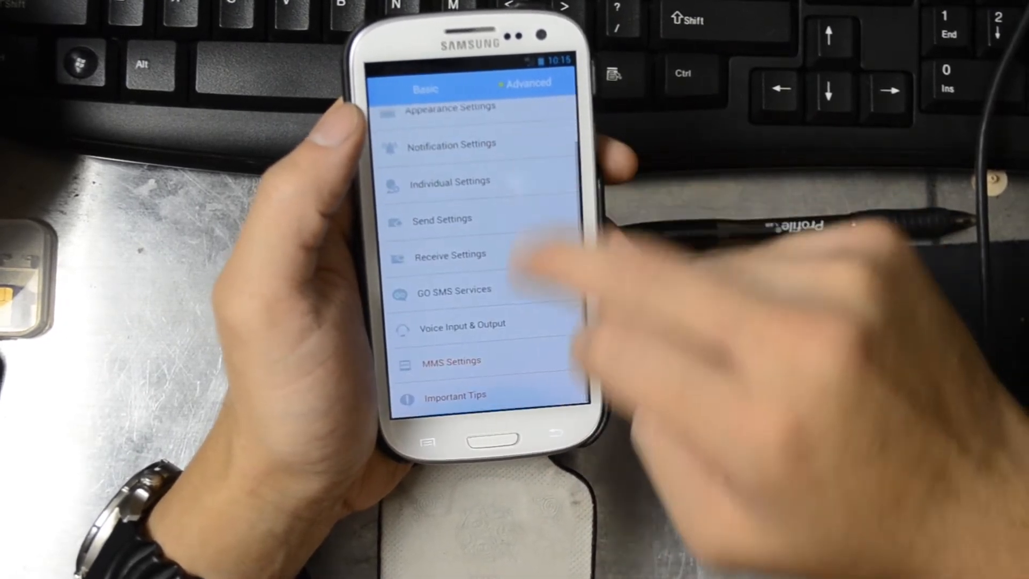
pyautogui.click(451, 361)
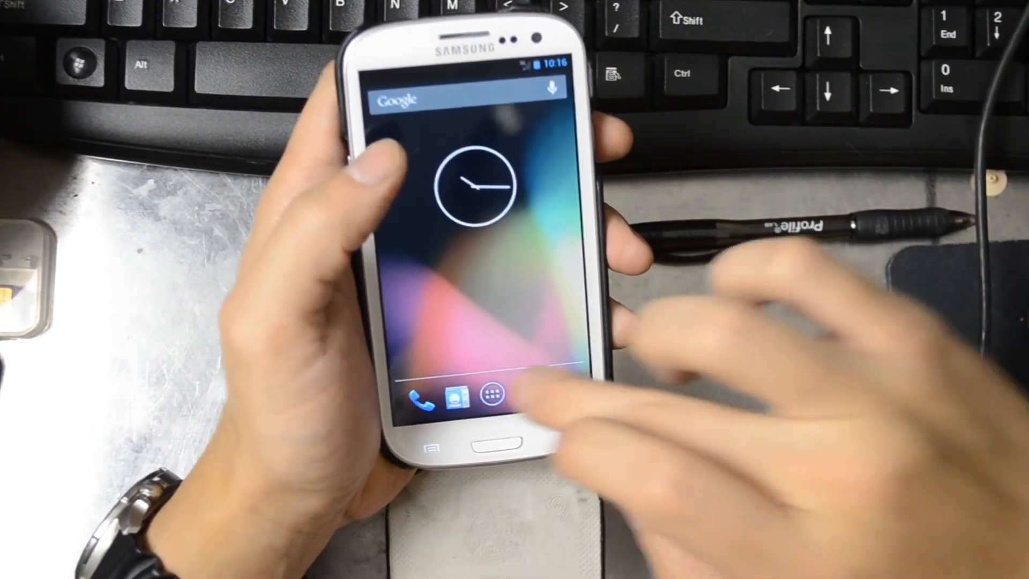
pyautogui.click(502, 392)
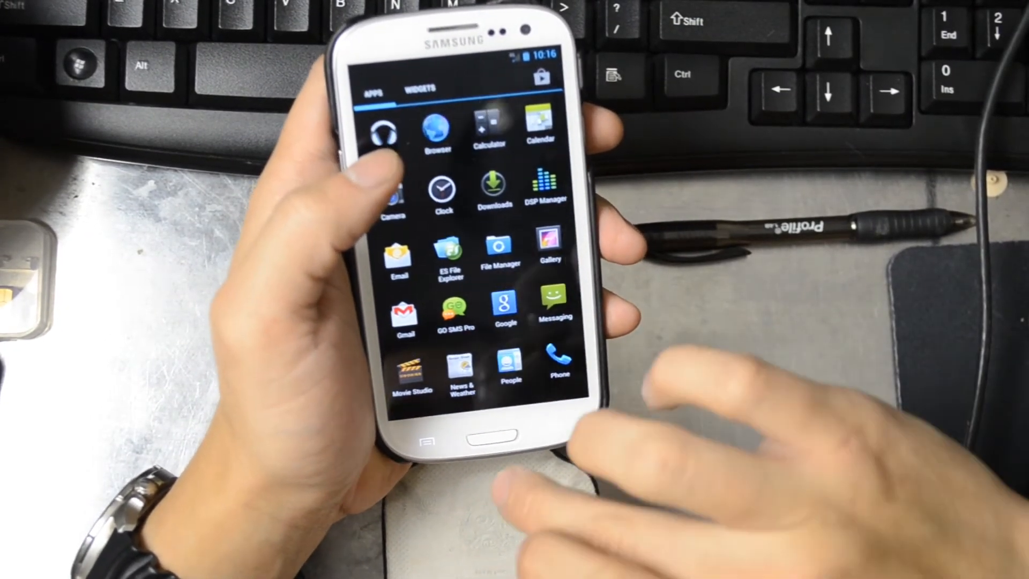